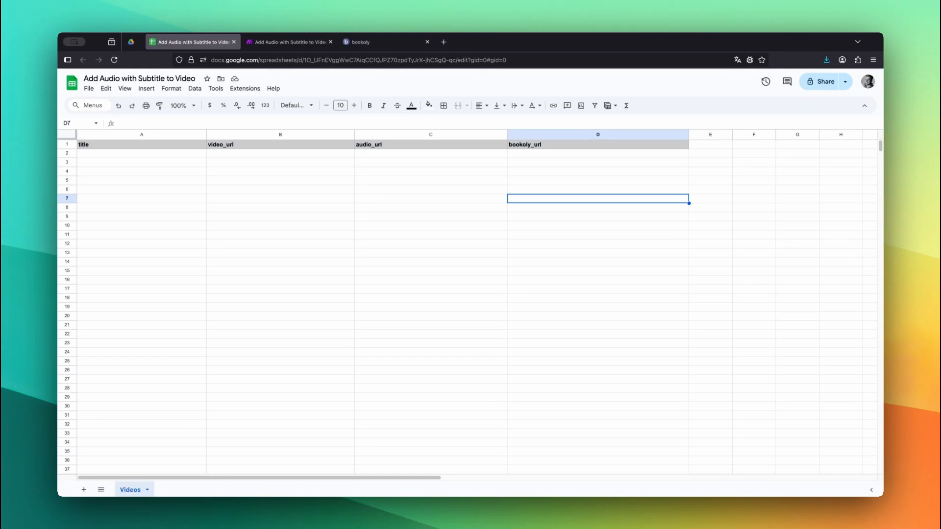
{"action": "mouse_move", "coordinate": [199, 212]}
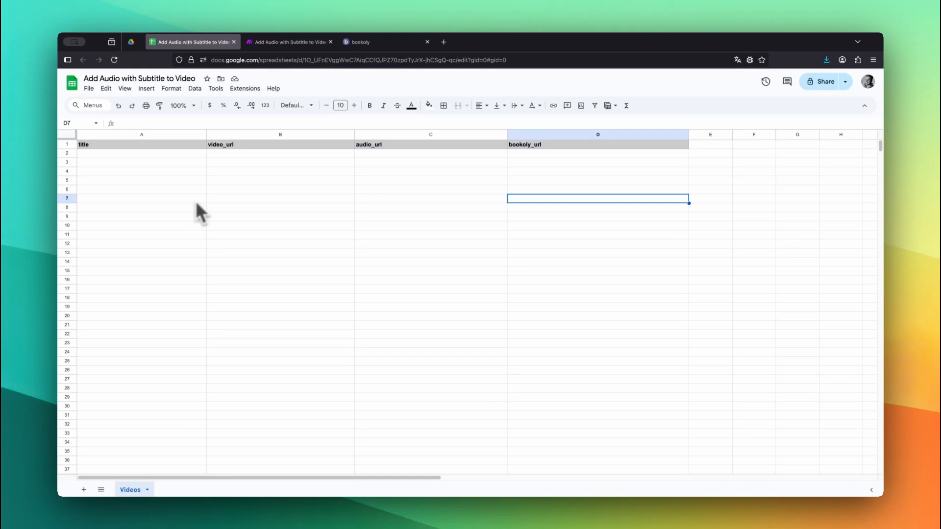
{"action": "mouse_move", "coordinate": [189, 156]}
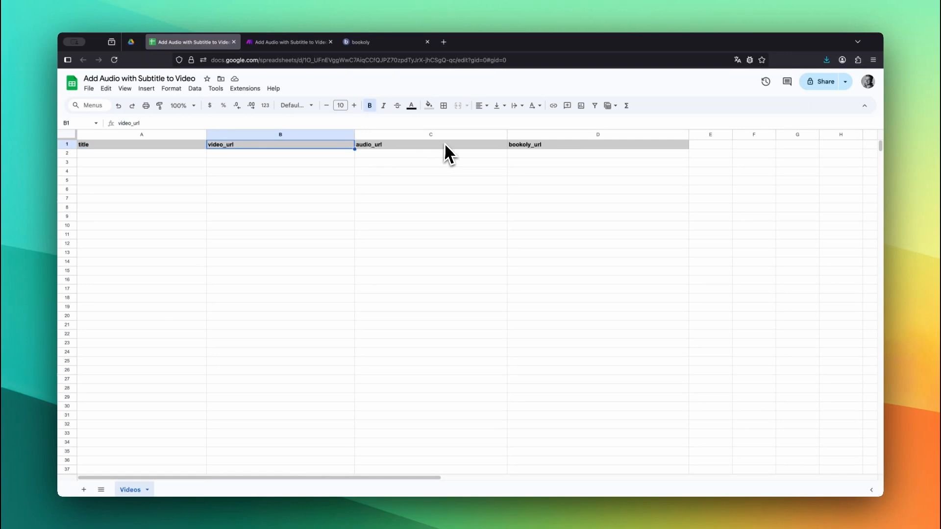
- Start the scenario with a Google Sheets Watch New Rows trigger module
{"action": "left_click", "coordinate": [597, 144]}
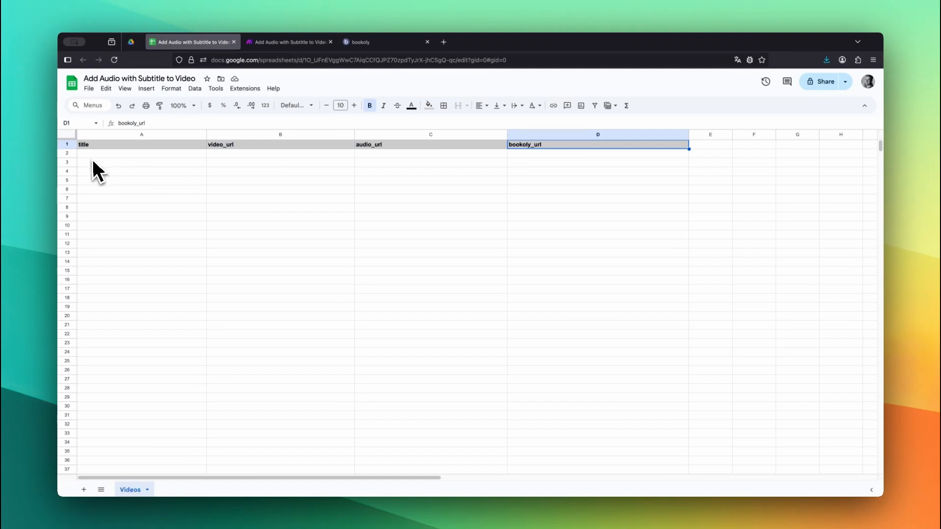
{"action": "mouse_move", "coordinate": [120, 168]}
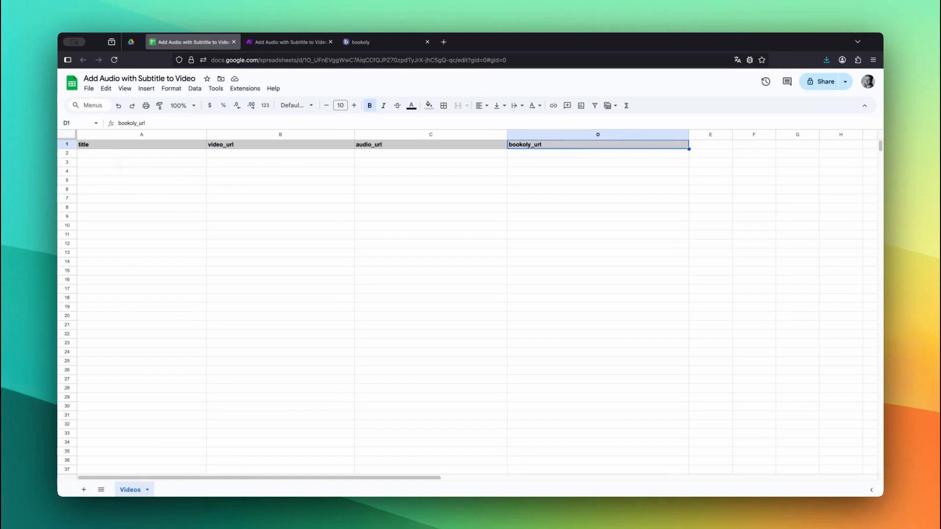
{"action": "mouse_move", "coordinate": [118, 169]}
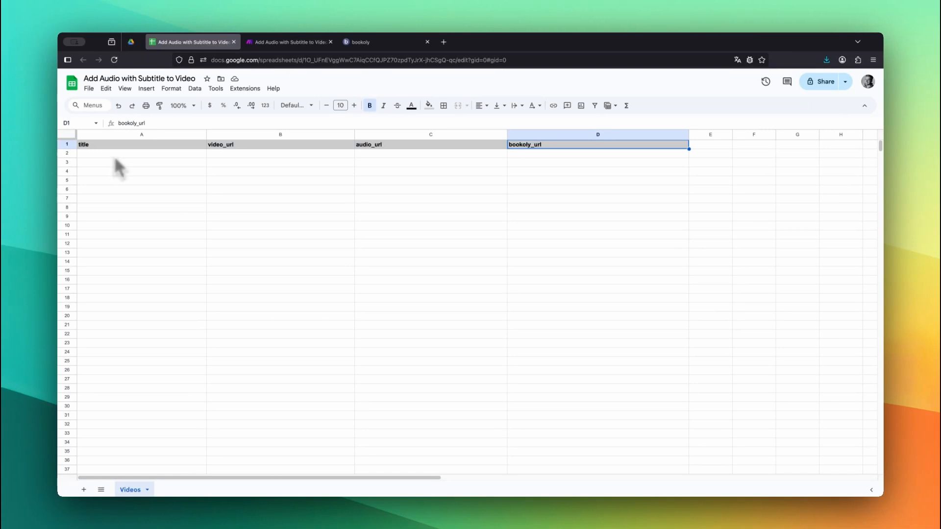
{"action": "mouse_move", "coordinate": [228, 171]}
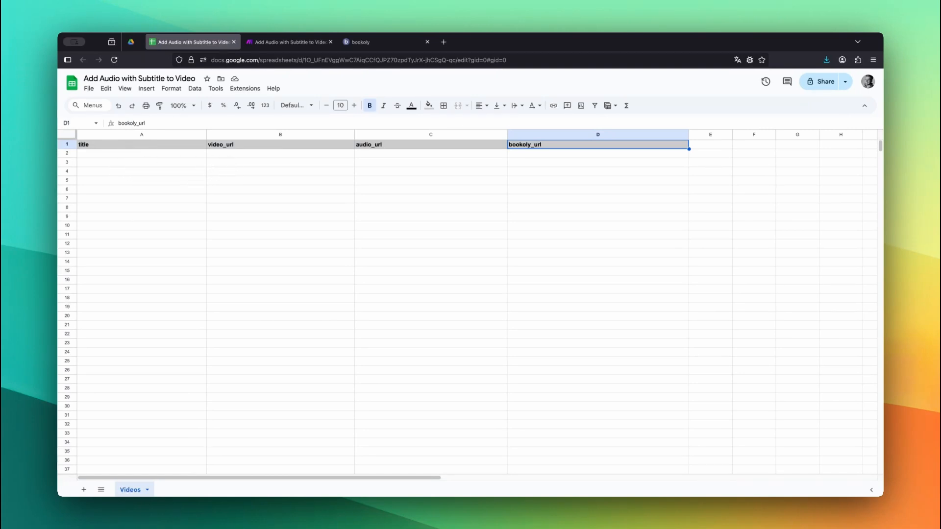
{"action": "mouse_move", "coordinate": [326, 170]}
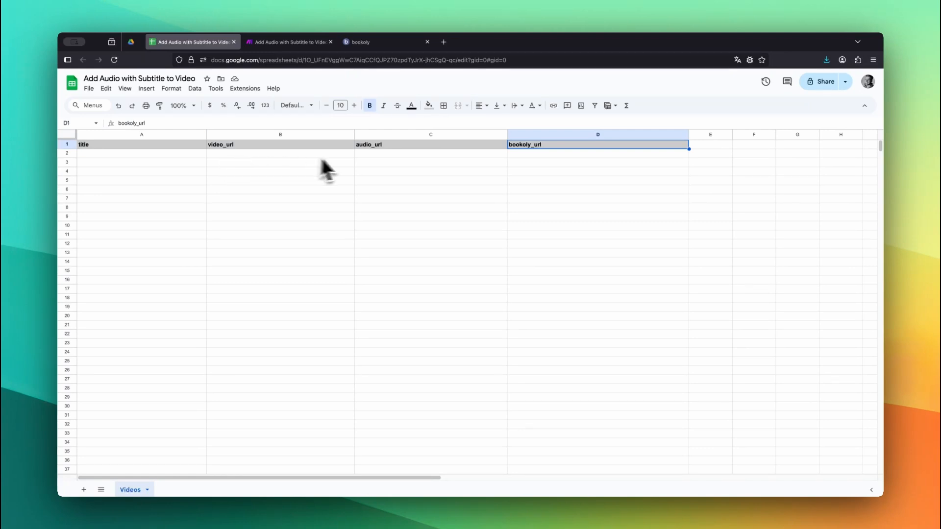
{"action": "mouse_move", "coordinate": [371, 165]}
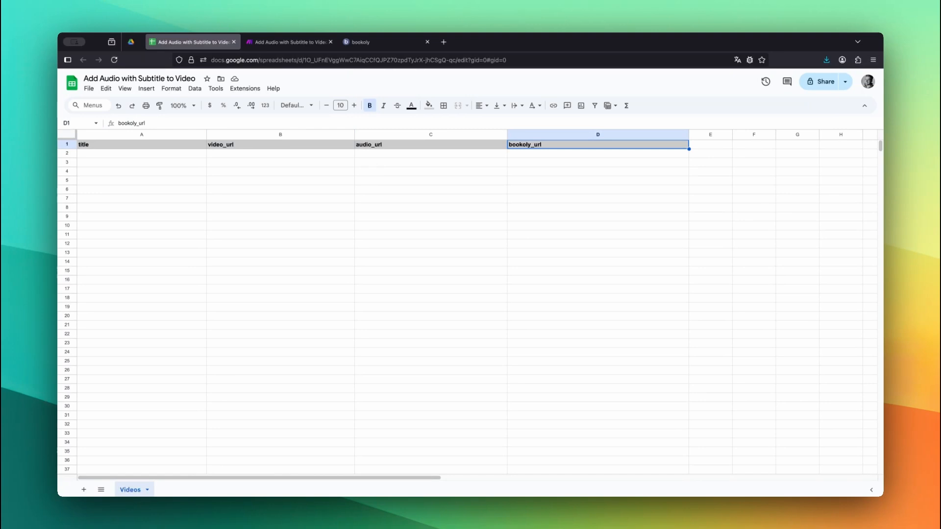
{"action": "mouse_move", "coordinate": [526, 170]}
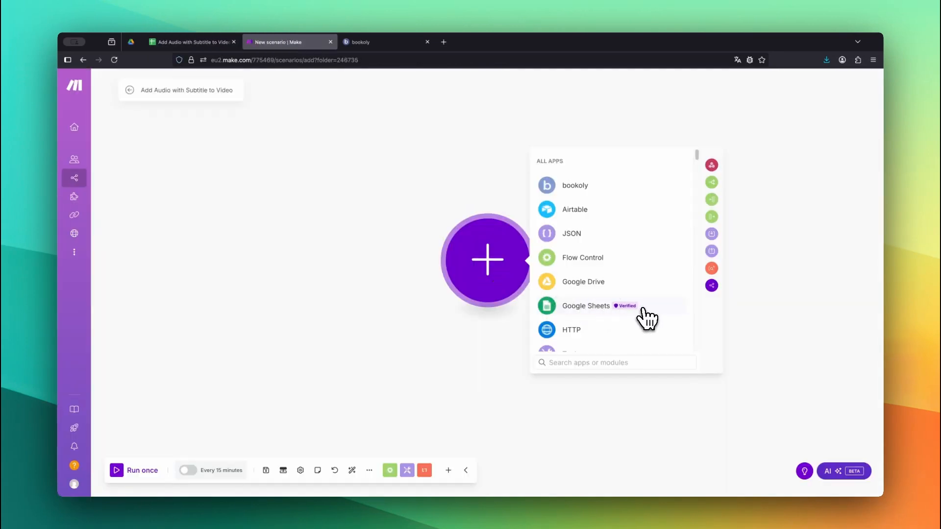
{"action": "left_click", "coordinate": [586, 306]}
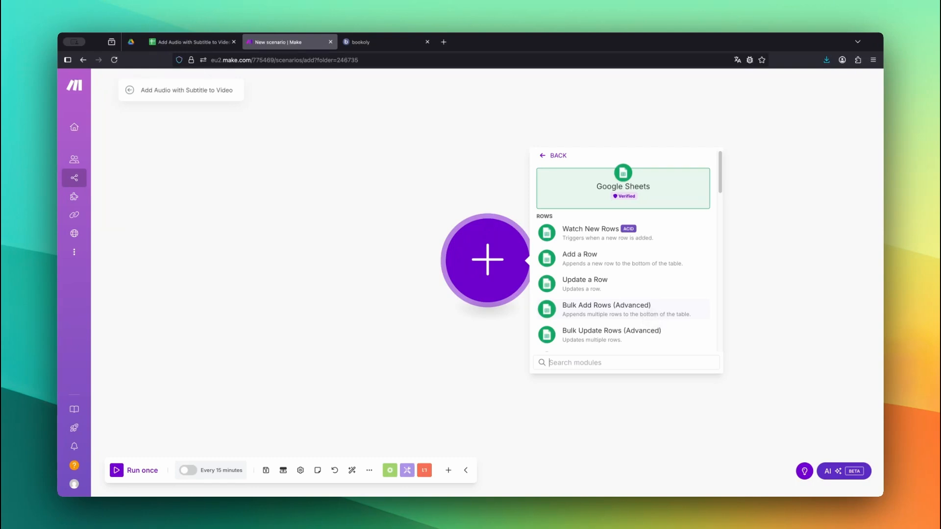
{"action": "mouse_move", "coordinate": [663, 269]}
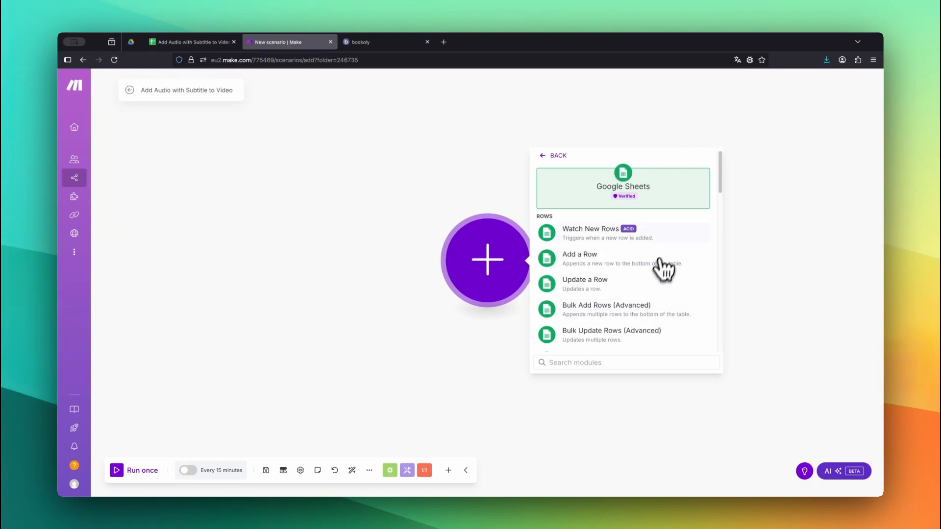
{"action": "left_click", "coordinate": [590, 233]}
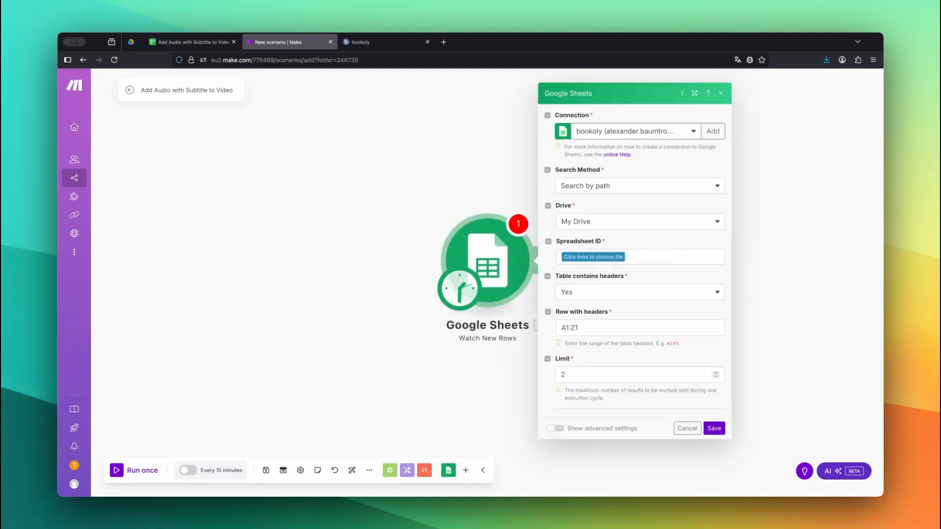
- Point the trigger at the Videos sheet with headers, save, and start from all rows
{"action": "left_click", "coordinate": [593, 257]}
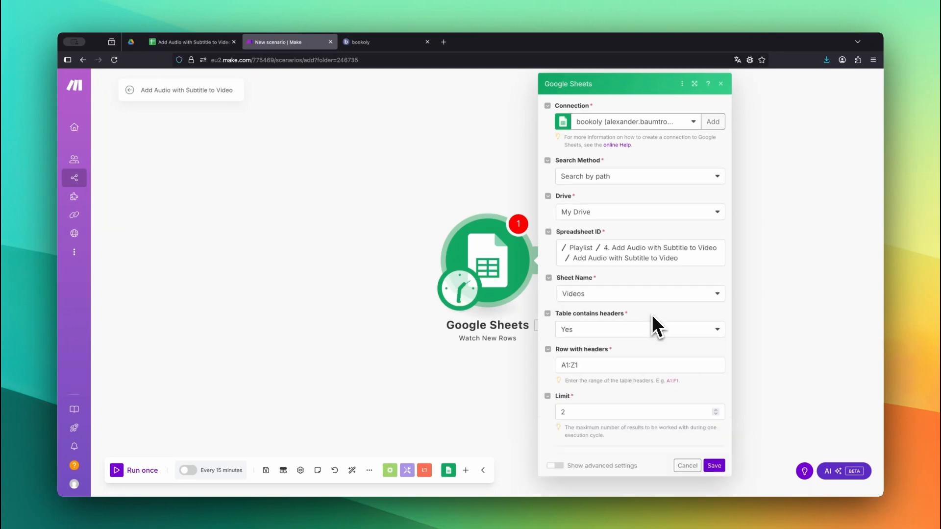
{"action": "left_click", "coordinate": [639, 294]}
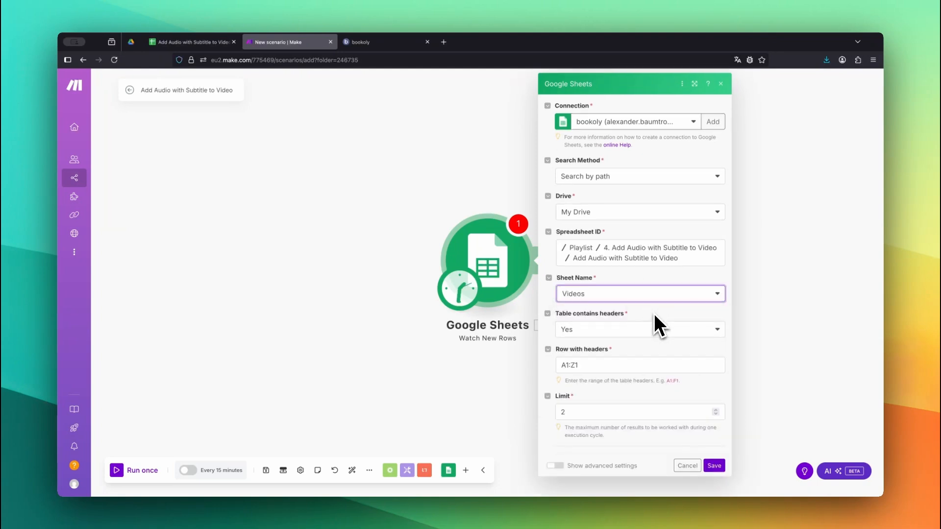
{"action": "mouse_move", "coordinate": [660, 327]}
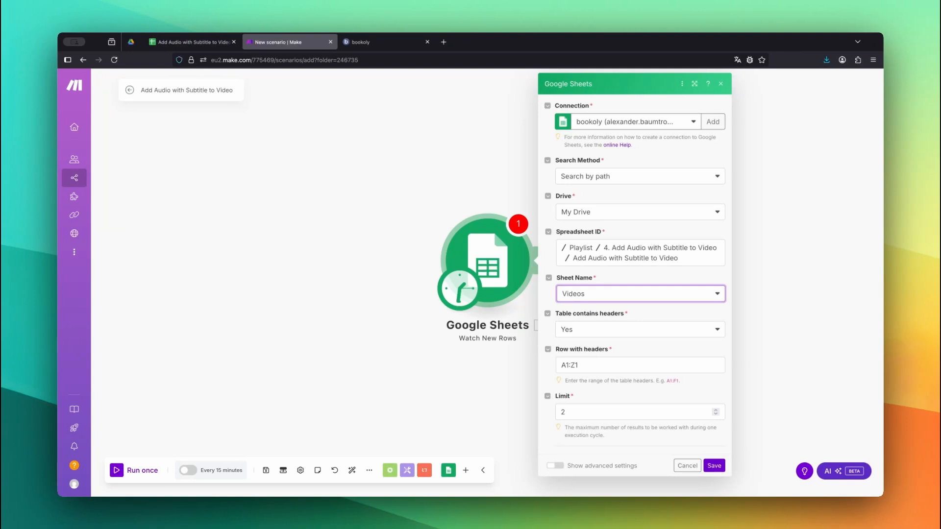
{"action": "left_click", "coordinate": [639, 329]}
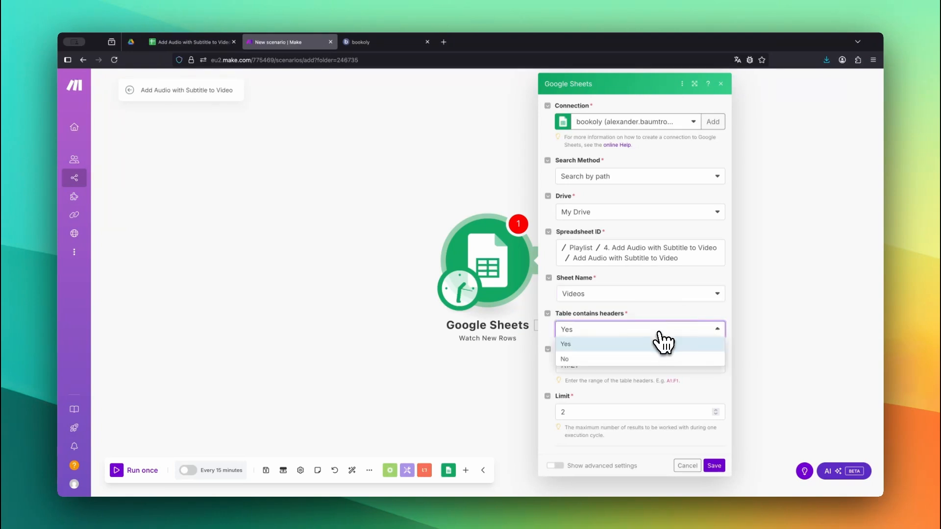
{"action": "left_click", "coordinate": [566, 344]}
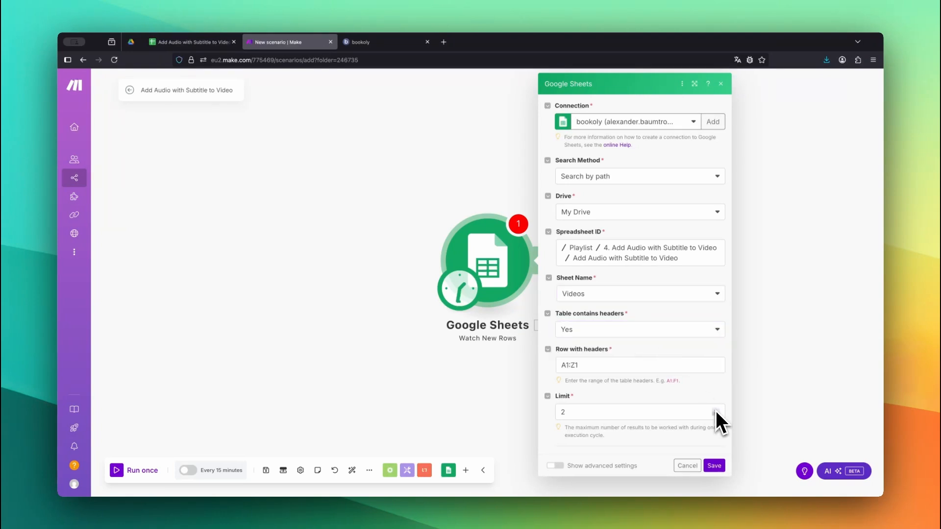
{"action": "left_click", "coordinate": [718, 416]}
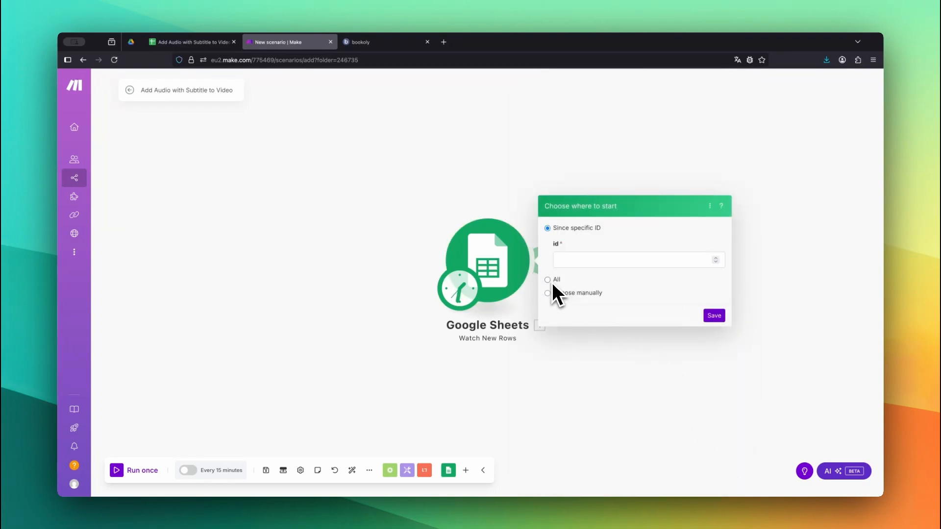
{"action": "left_click", "coordinate": [713, 316]}
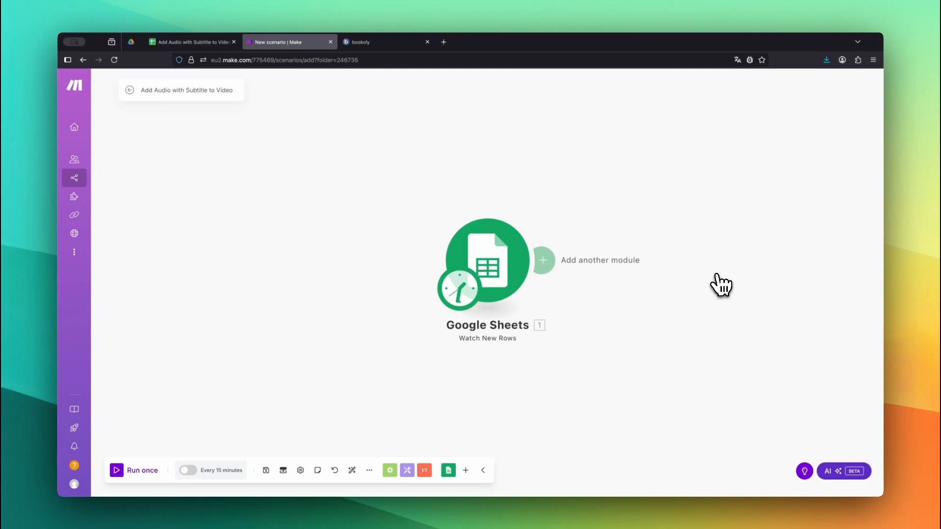
- Add a bookoly Add Audio with Subtitle to Video module after the Sheets trigger
{"action": "left_click", "coordinate": [543, 259]}
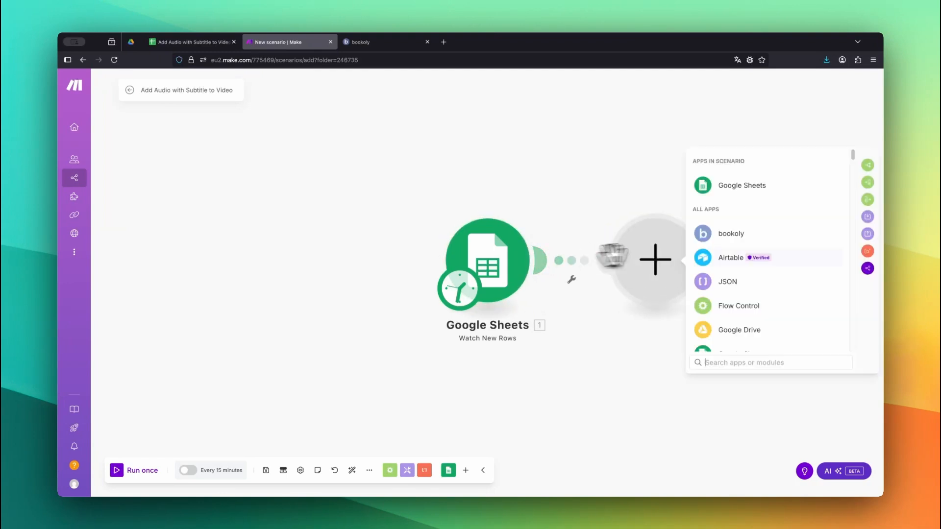
{"action": "left_click", "coordinate": [730, 233]}
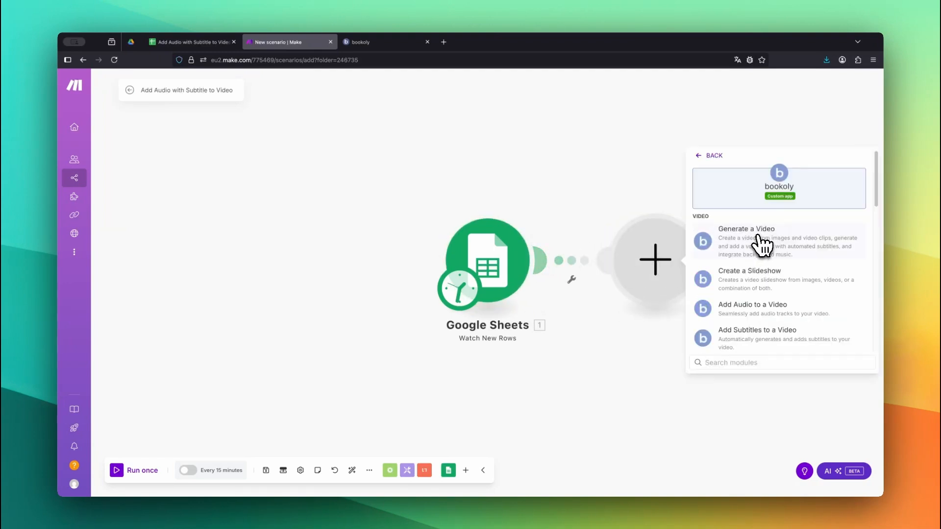
{"action": "scroll", "scroll_direction": "down", "scroll_amount": 3}
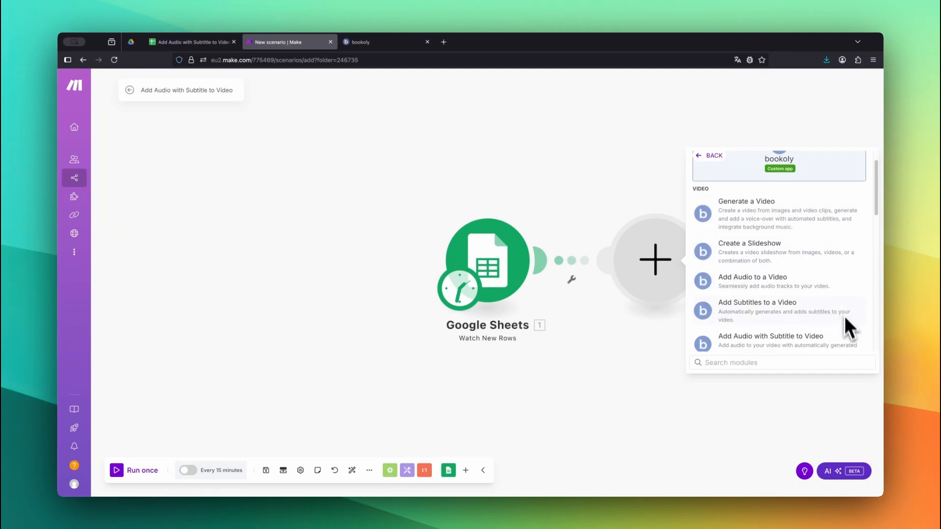
{"action": "left_click", "coordinate": [771, 340]}
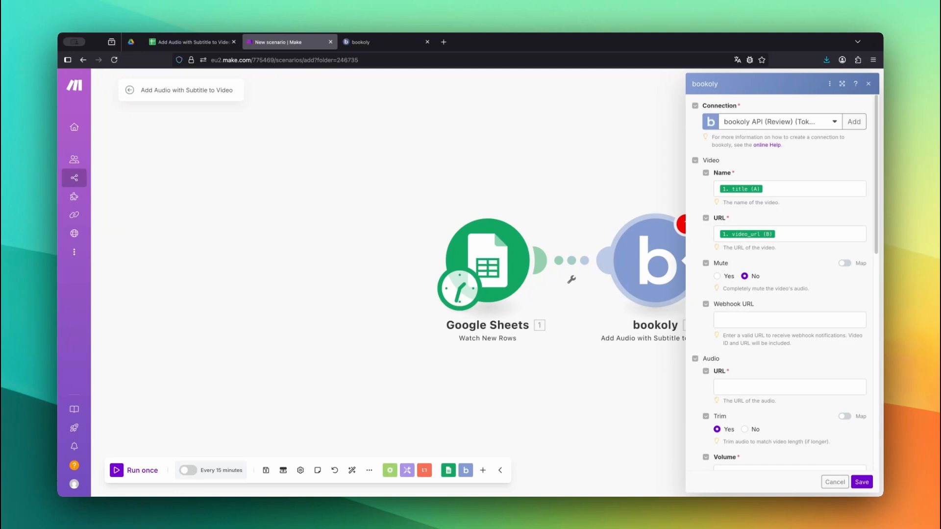
- Map the bookoly audio URL field to the sheet's audio_url column
{"action": "left_click", "coordinate": [789, 386]}
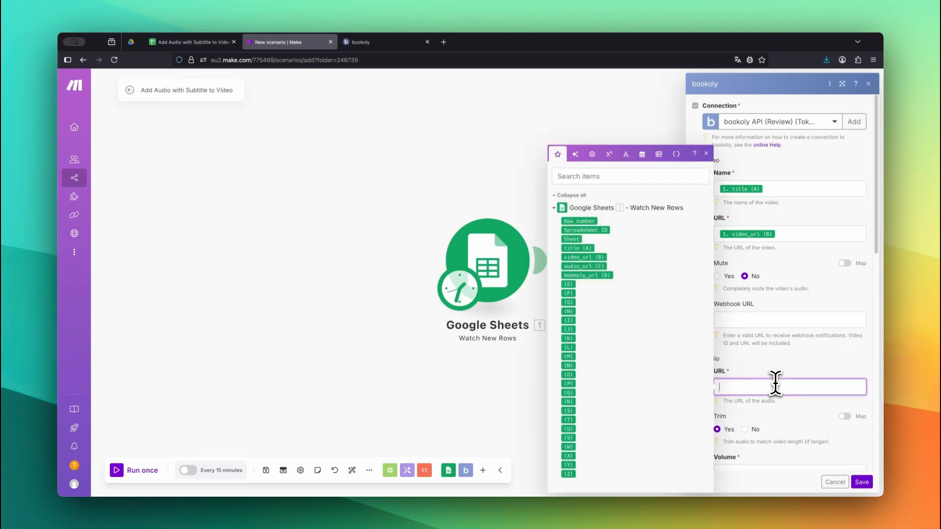
{"action": "left_click", "coordinate": [582, 266]}
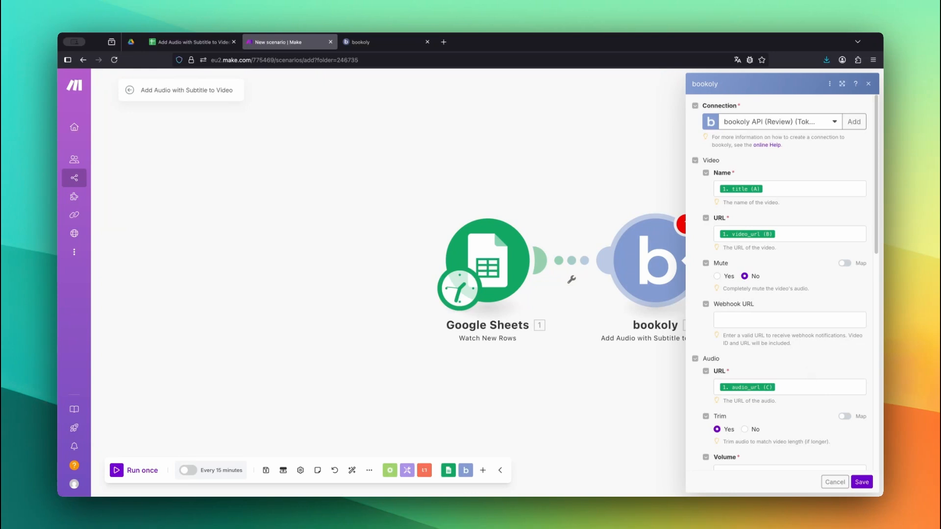
{"action": "mouse_move", "coordinate": [833, 364]}
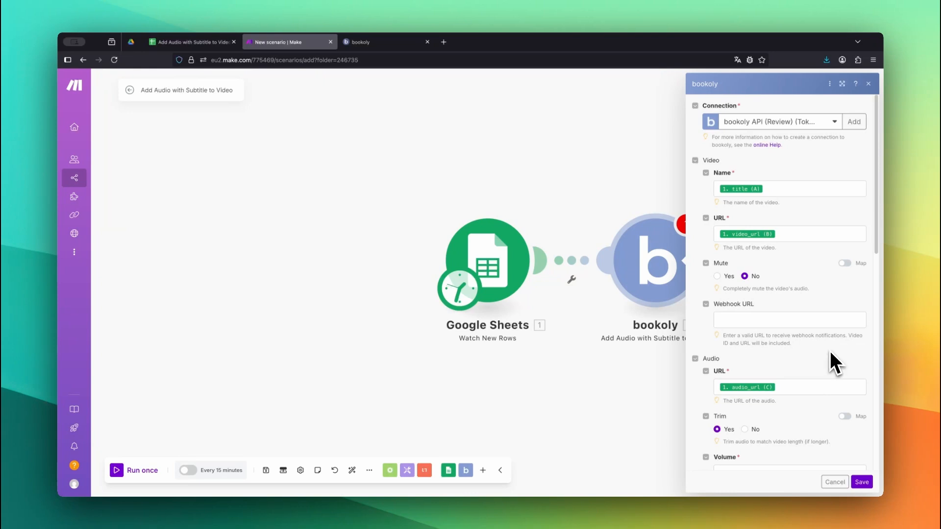
{"action": "scroll", "scroll_direction": "down", "scroll_amount": 3}
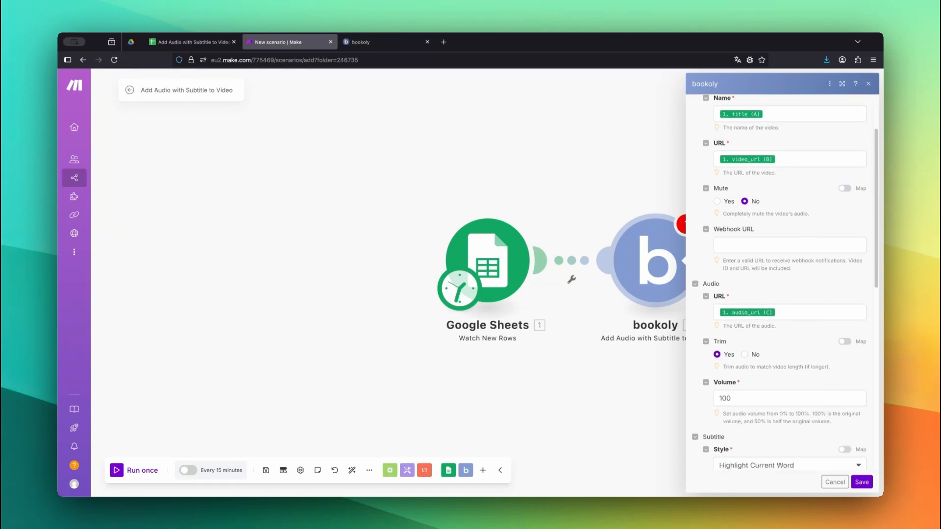
{"action": "scroll", "scroll_direction": "down", "scroll_amount": 3}
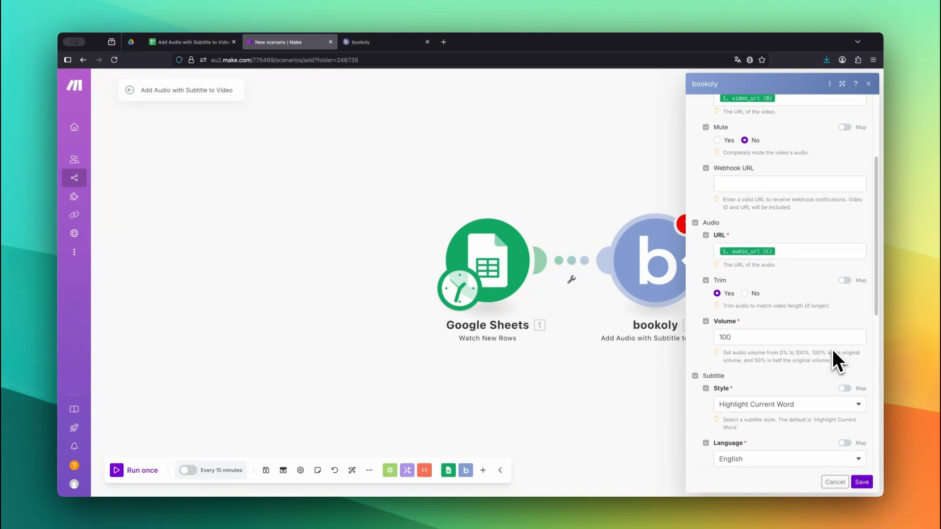
{"action": "scroll", "scroll_direction": "down", "scroll_amount": 3}
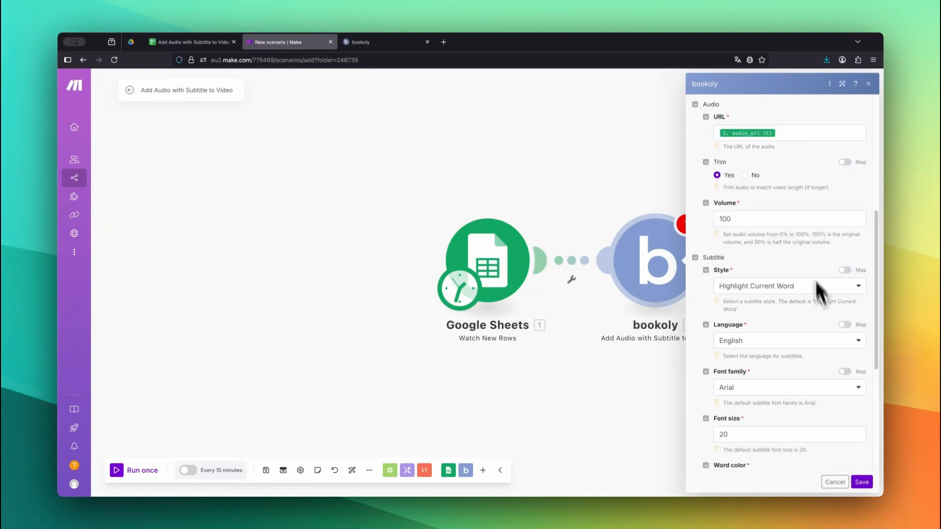
{"action": "scroll", "scroll_direction": "down", "scroll_amount": 3}
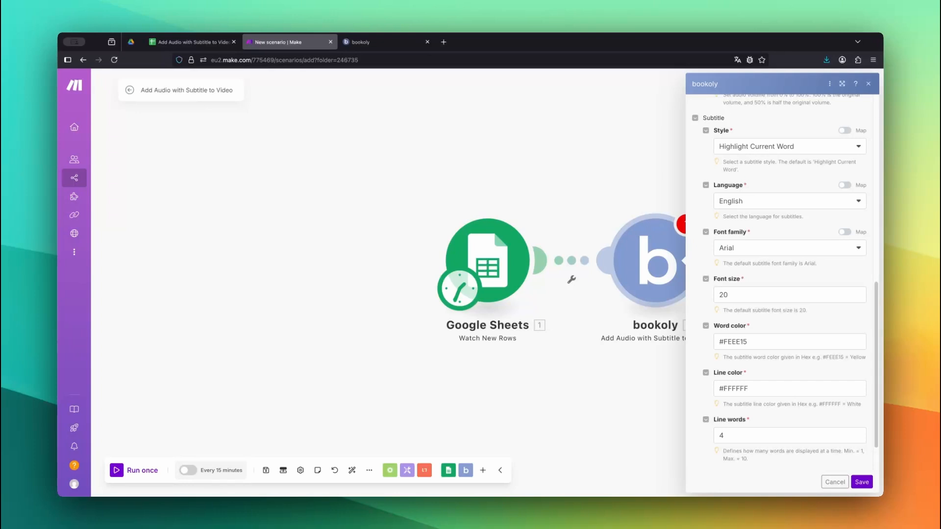
- Keep Highlight Current Word style, set Luckiest Guy font at size 24, and save
{"action": "left_click", "coordinate": [789, 146]}
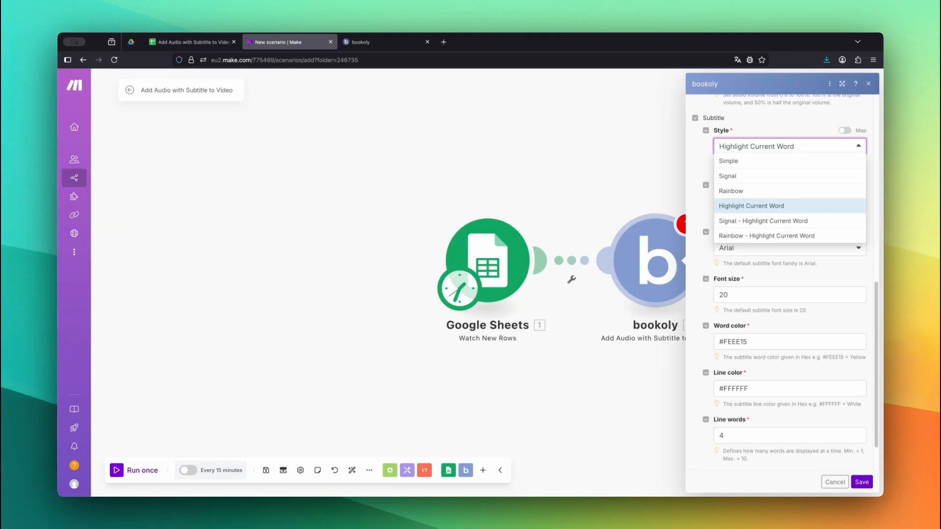
{"action": "left_click", "coordinate": [751, 206]}
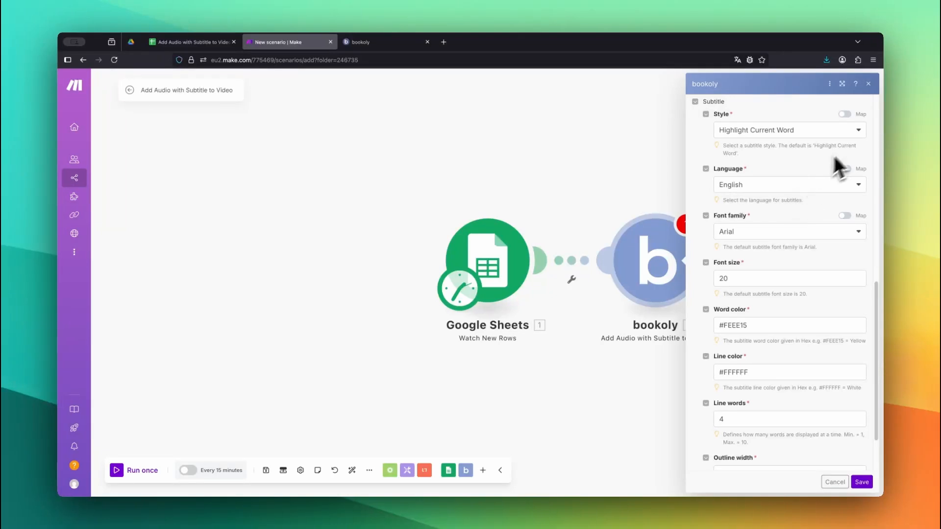
{"action": "mouse_move", "coordinate": [870, 129]}
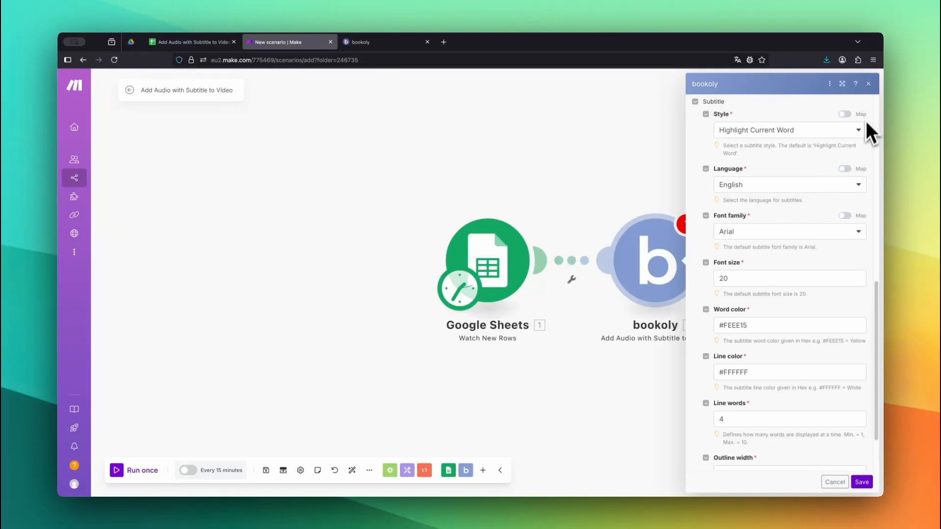
{"action": "left_click", "coordinate": [788, 231]}
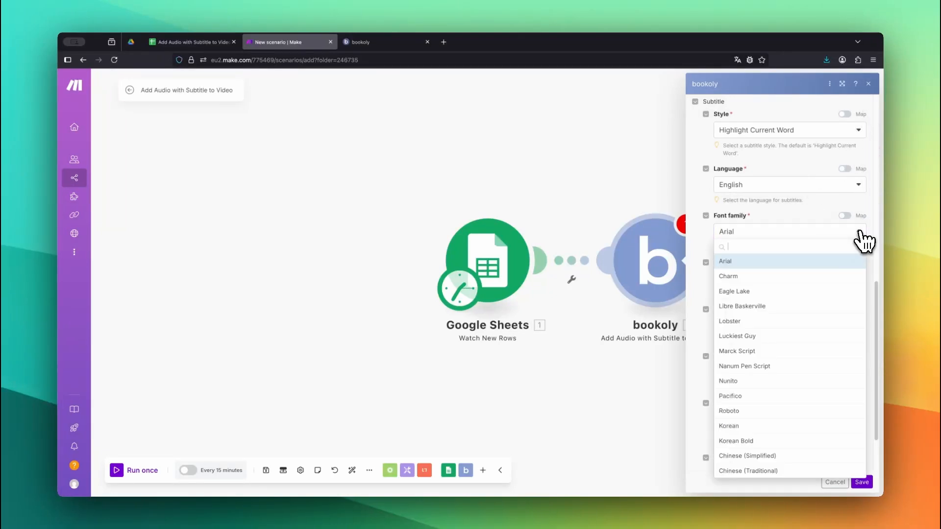
{"action": "left_click", "coordinate": [737, 336]}
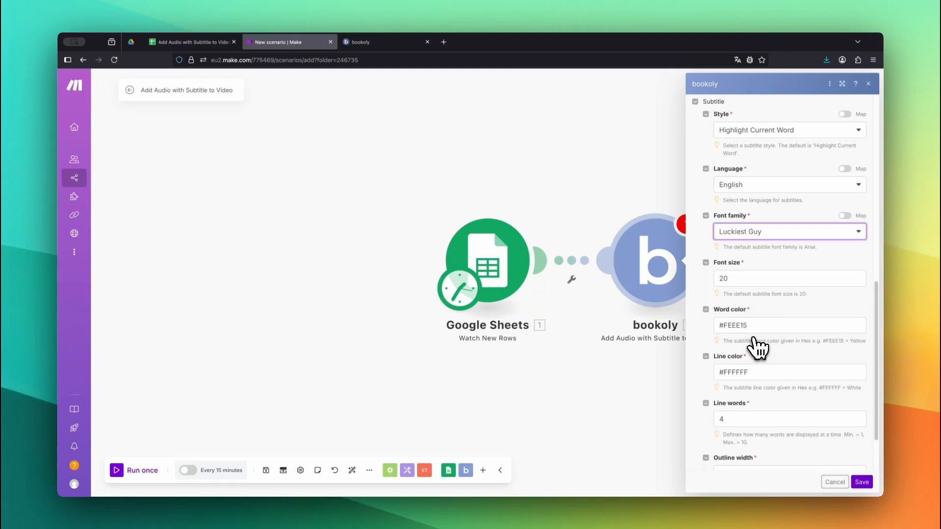
{"action": "left_click", "coordinate": [789, 278]}
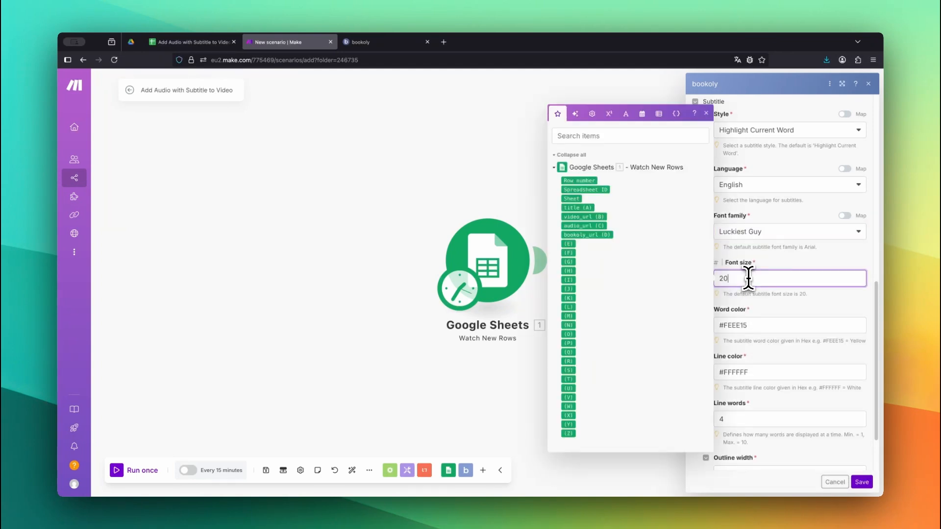
{"action": "type", "text": "24"}
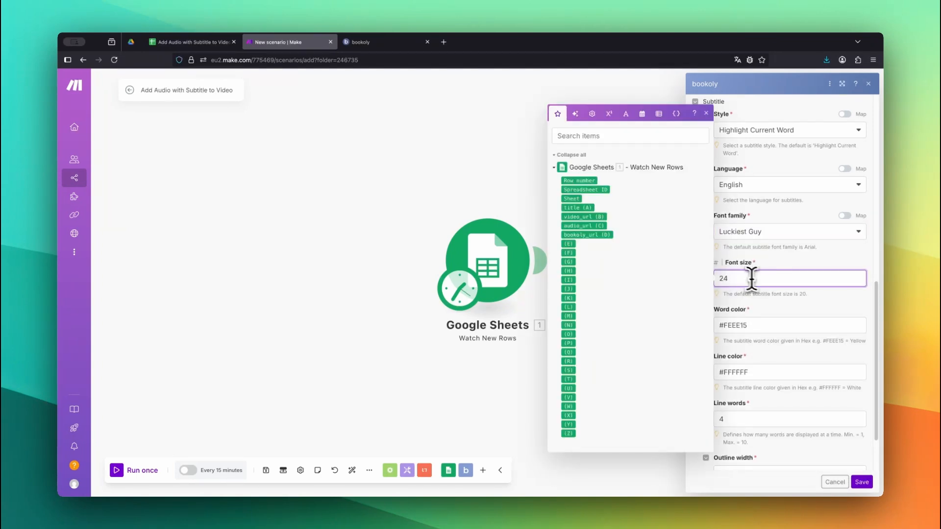
{"action": "scroll", "scroll_direction": "down", "scroll_amount": 3}
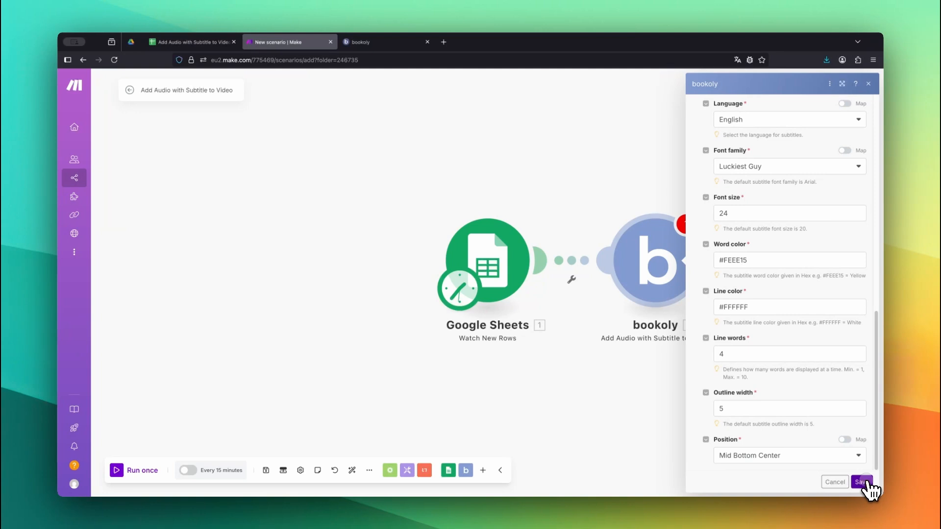
{"action": "left_click", "coordinate": [863, 482]}
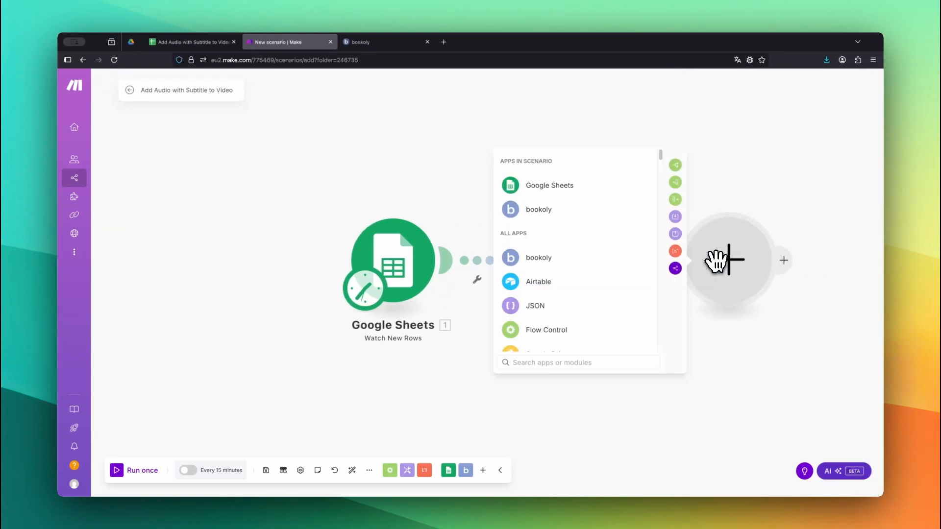
- Add a bookoly step that takes the Video ID from the previous module
{"action": "left_click", "coordinate": [538, 209]}
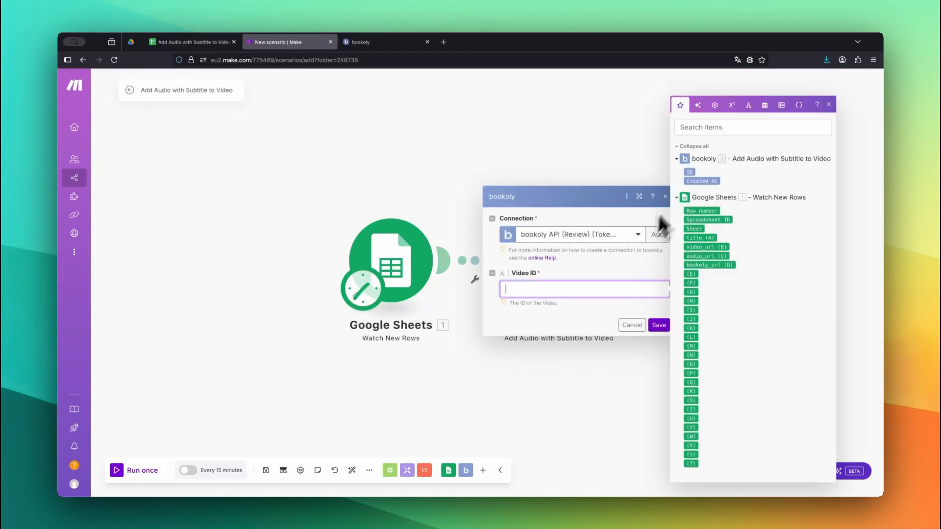
{"action": "left_click", "coordinate": [659, 325]}
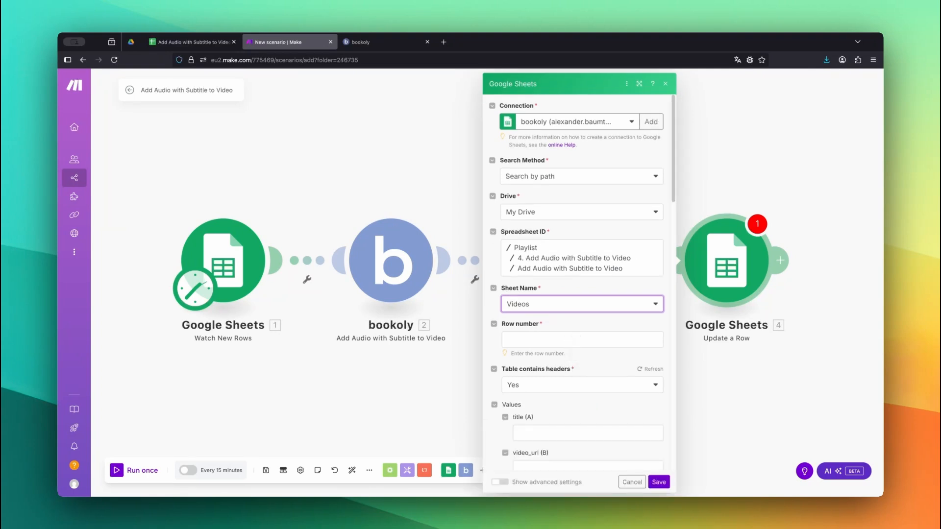
- Map Row number into the Update a Row module and save its settings
{"action": "left_click", "coordinate": [579, 339]}
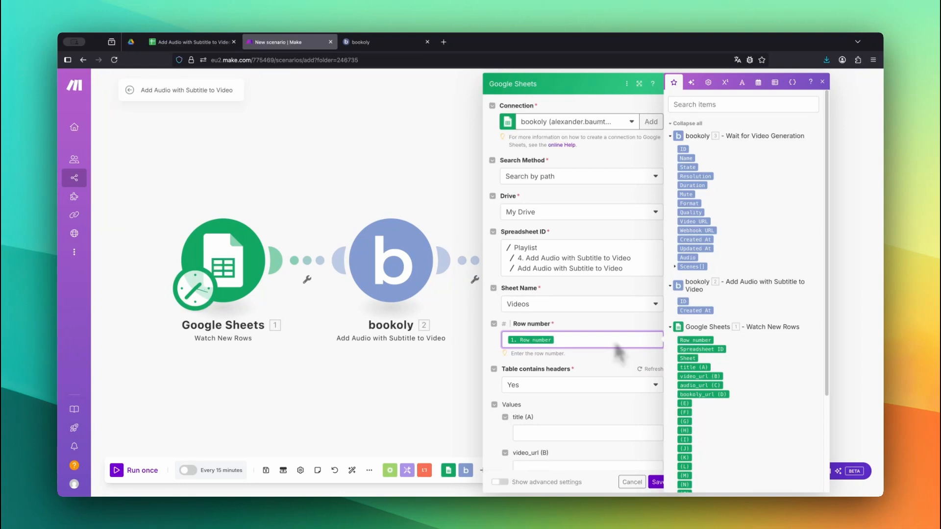
{"action": "scroll", "scroll_direction": "down", "scroll_amount": 3}
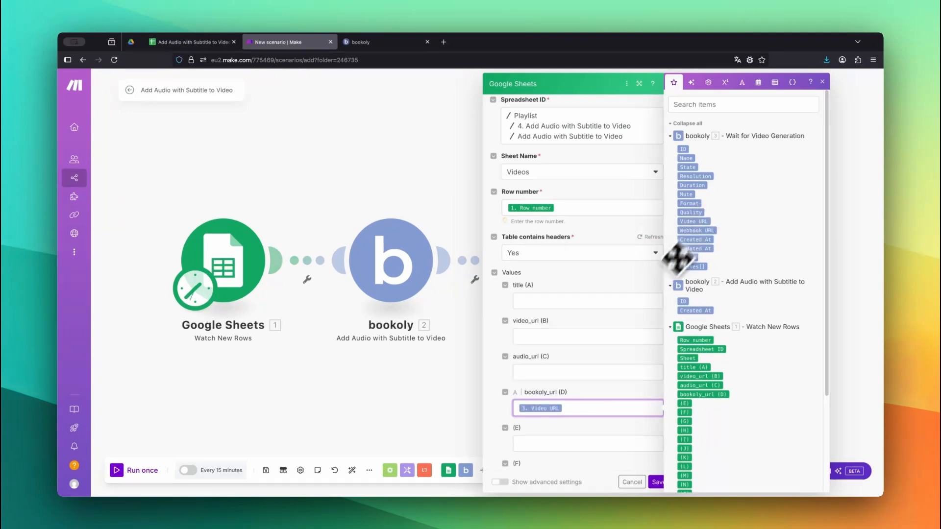
{"action": "left_click", "coordinate": [656, 482]}
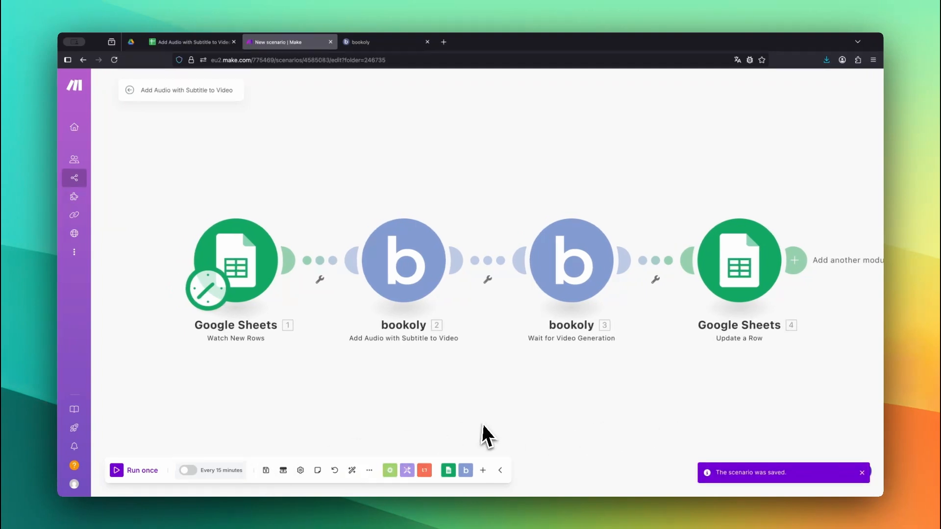
- Check the sheet for the filled bookoly_url link, then switch to the bookoly site
{"action": "left_click", "coordinate": [193, 42]}
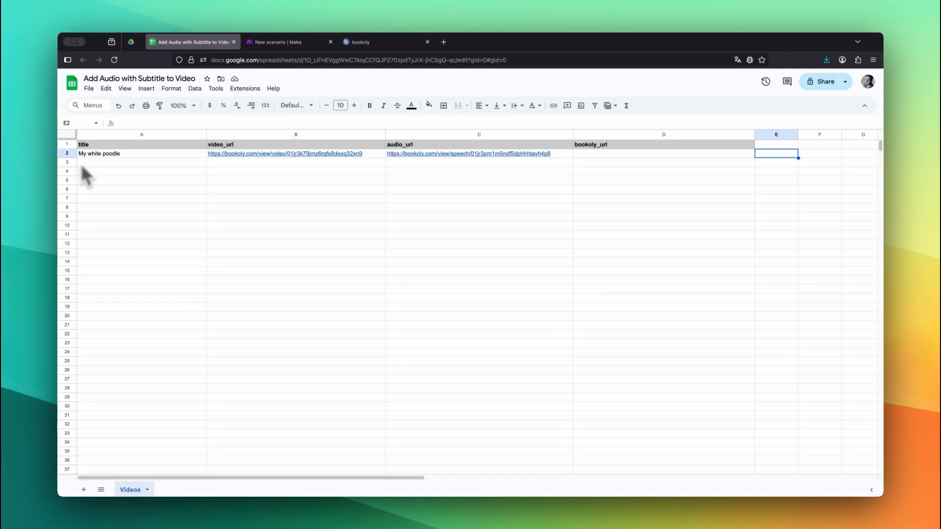
{"action": "mouse_move", "coordinate": [246, 182]}
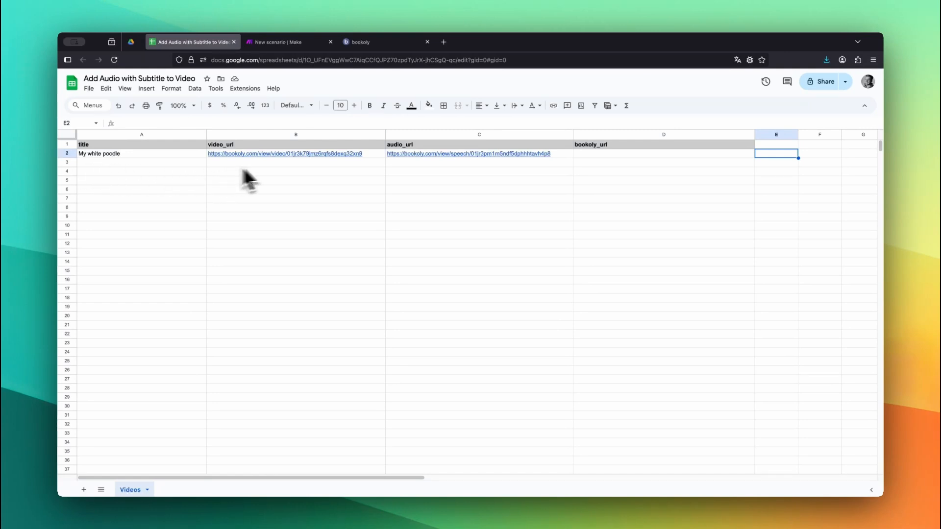
{"action": "mouse_move", "coordinate": [371, 177]}
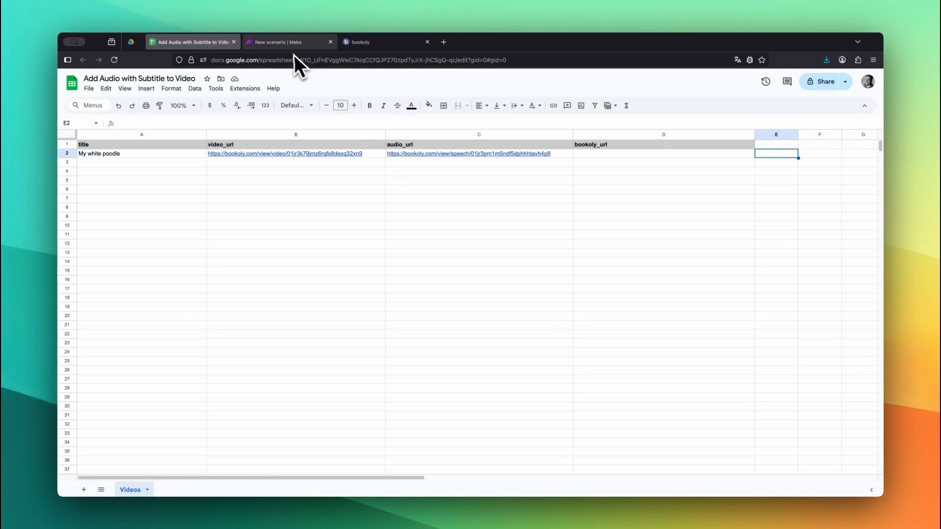
{"action": "left_click", "coordinate": [288, 41]}
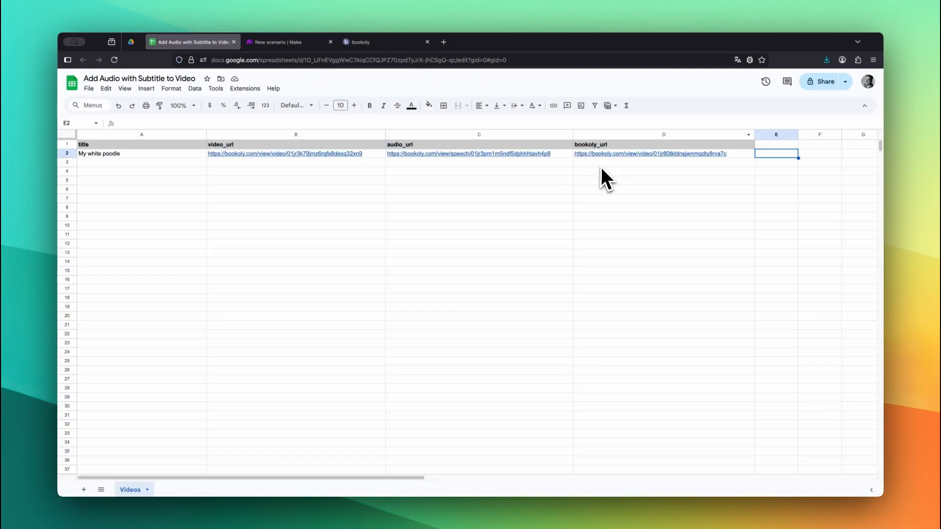
{"action": "mouse_move", "coordinate": [618, 174]}
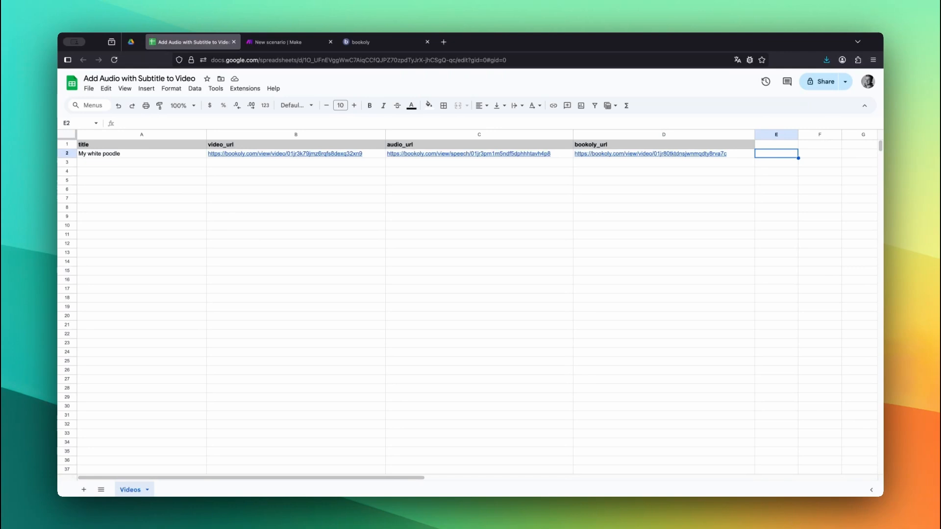
{"action": "left_click", "coordinate": [384, 43]}
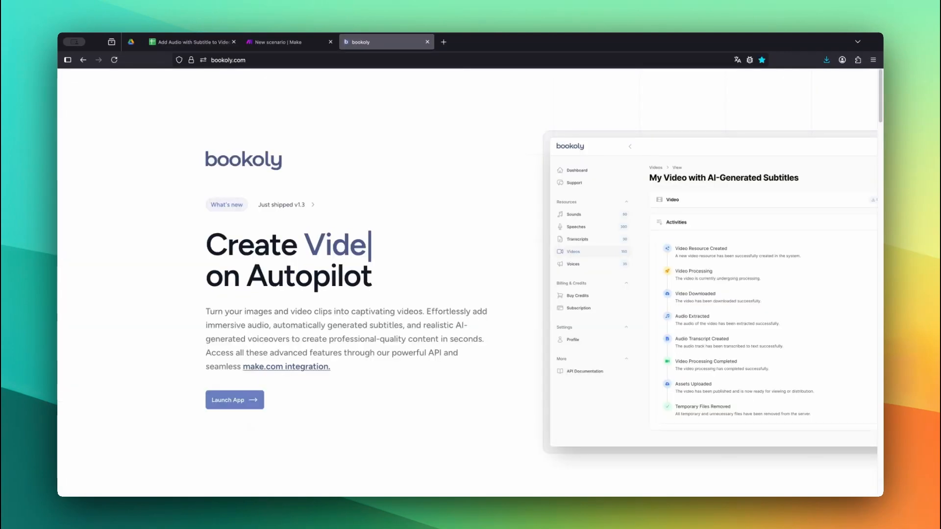
{"action": "type", "text": "os"}
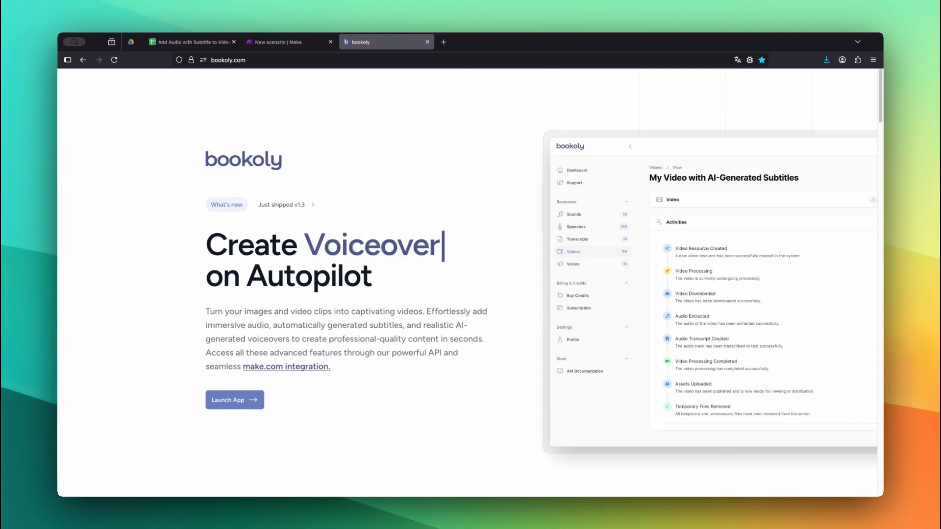
{"action": "type", "text": "s"}
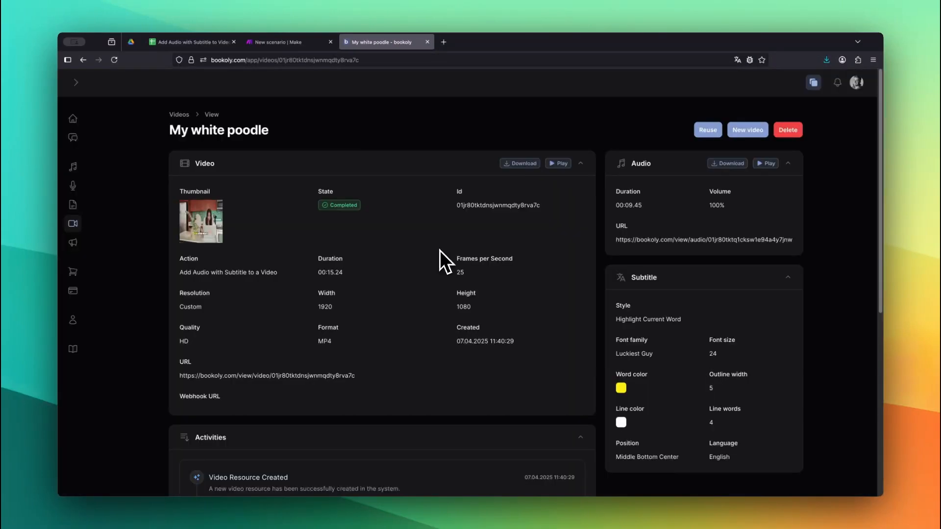
{"action": "mouse_move", "coordinate": [564, 198]}
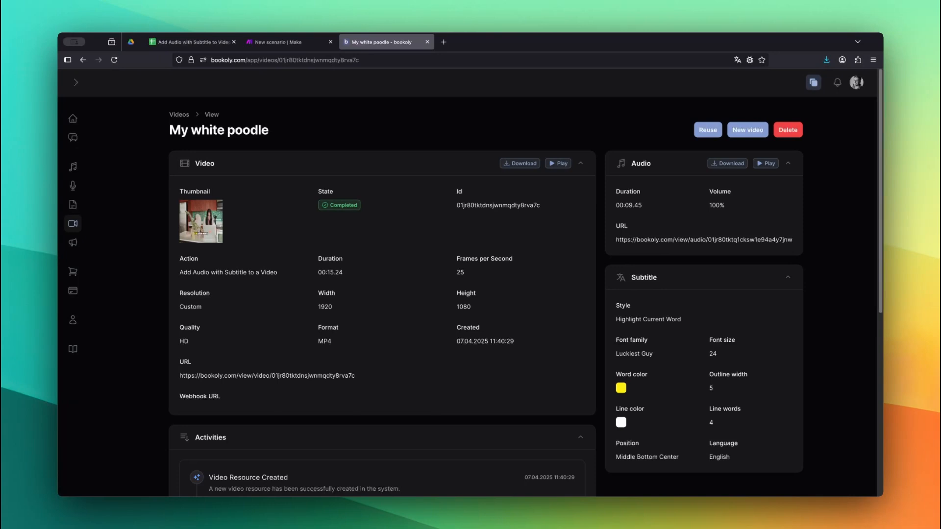
- Play the finished My white poodle video
{"action": "left_click", "coordinate": [557, 164]}
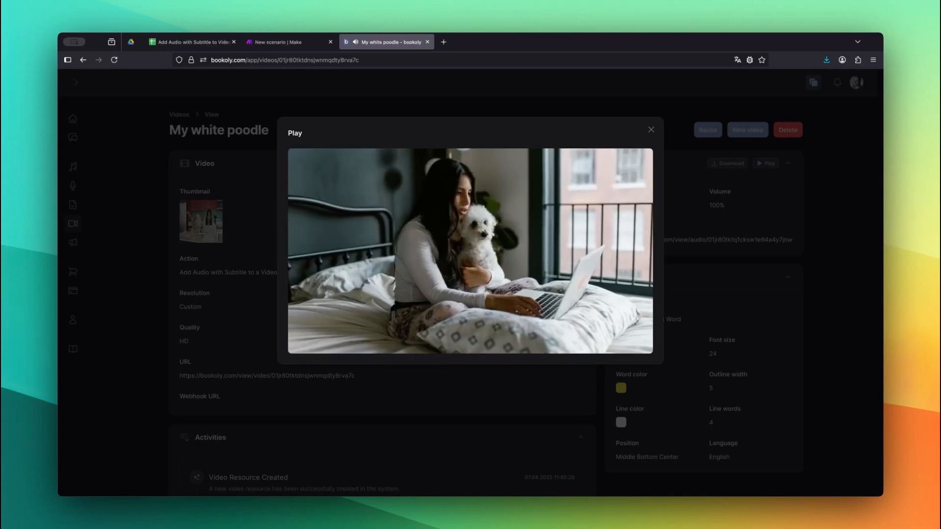
- Bring up the player controls and watch the video to the end
{"action": "left_click", "coordinate": [470, 252]}
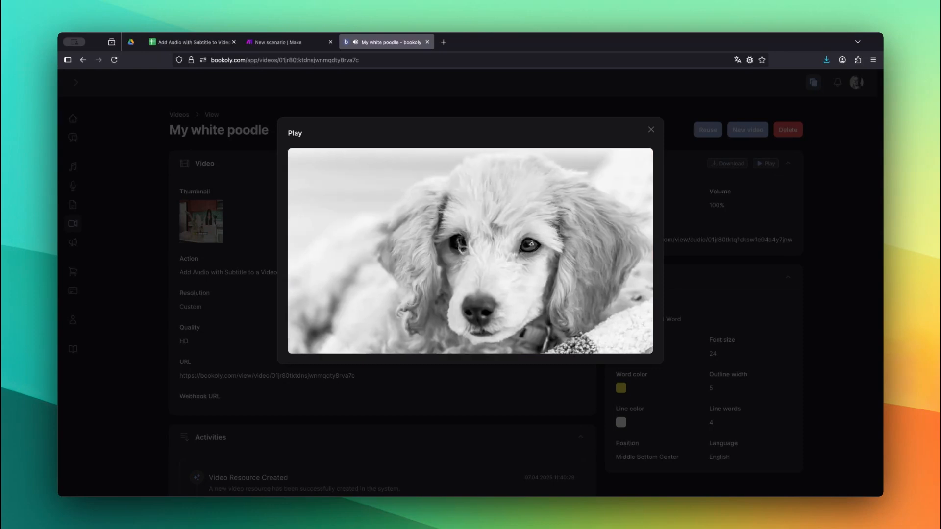
{"action": "left_click", "coordinate": [470, 252]}
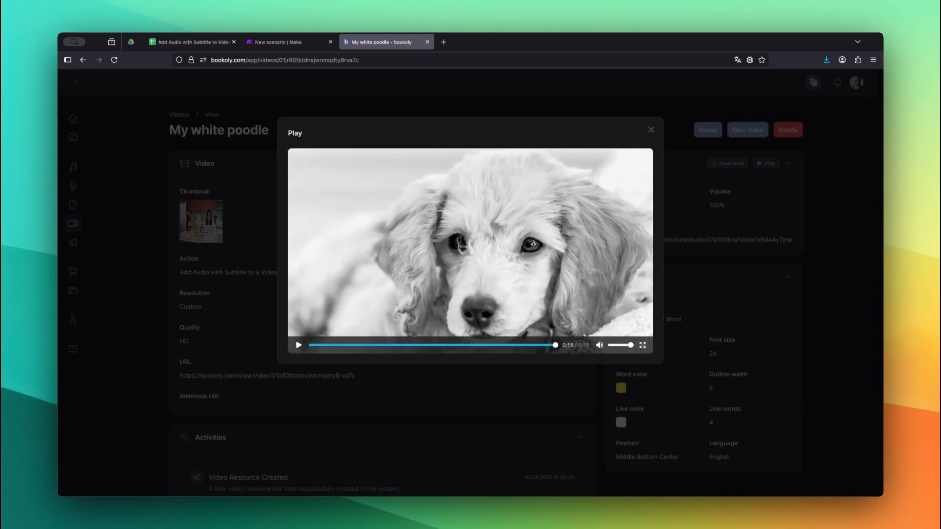